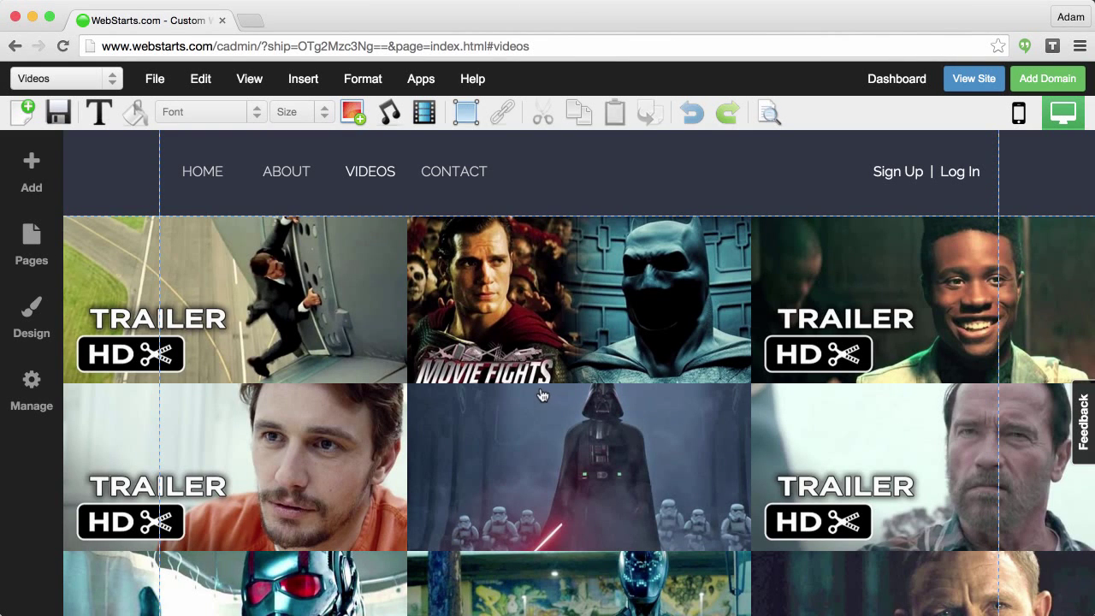
mouse_move(563, 393)
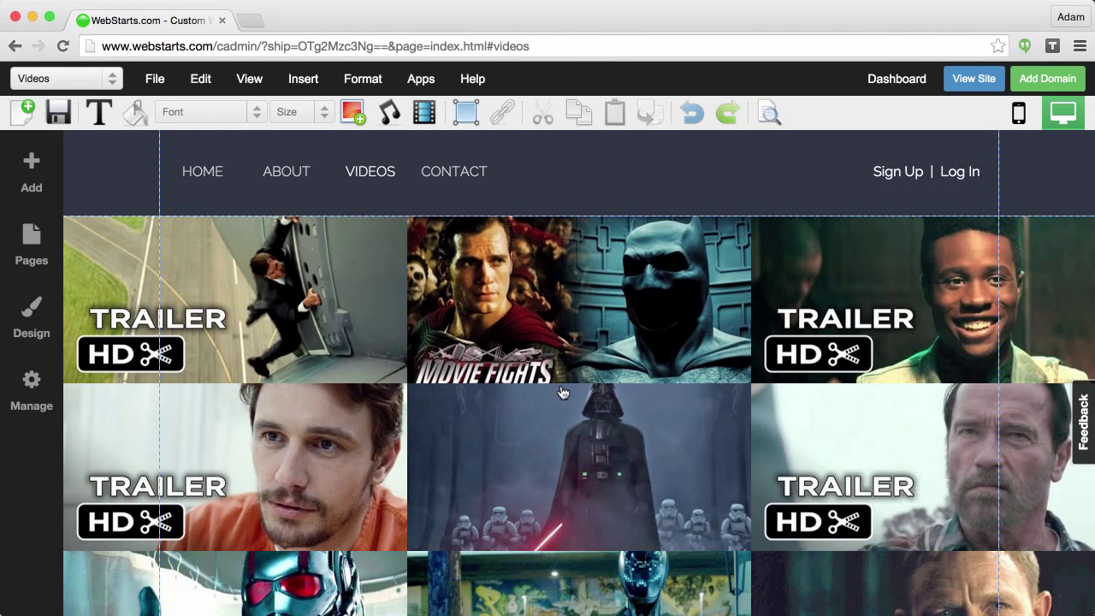
mouse_move(571, 200)
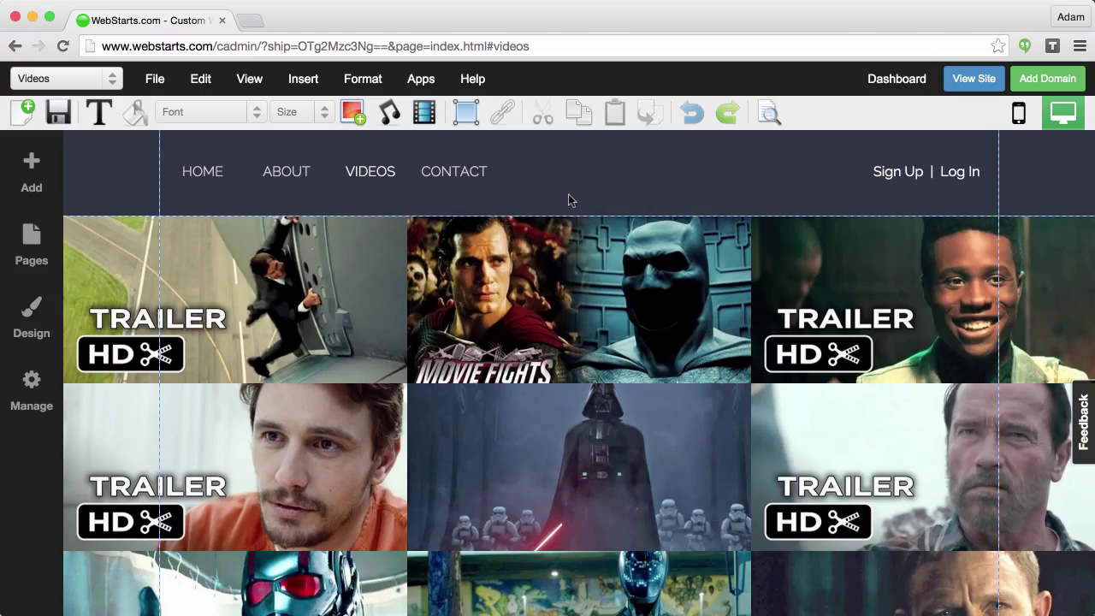
mouse_move(630, 203)
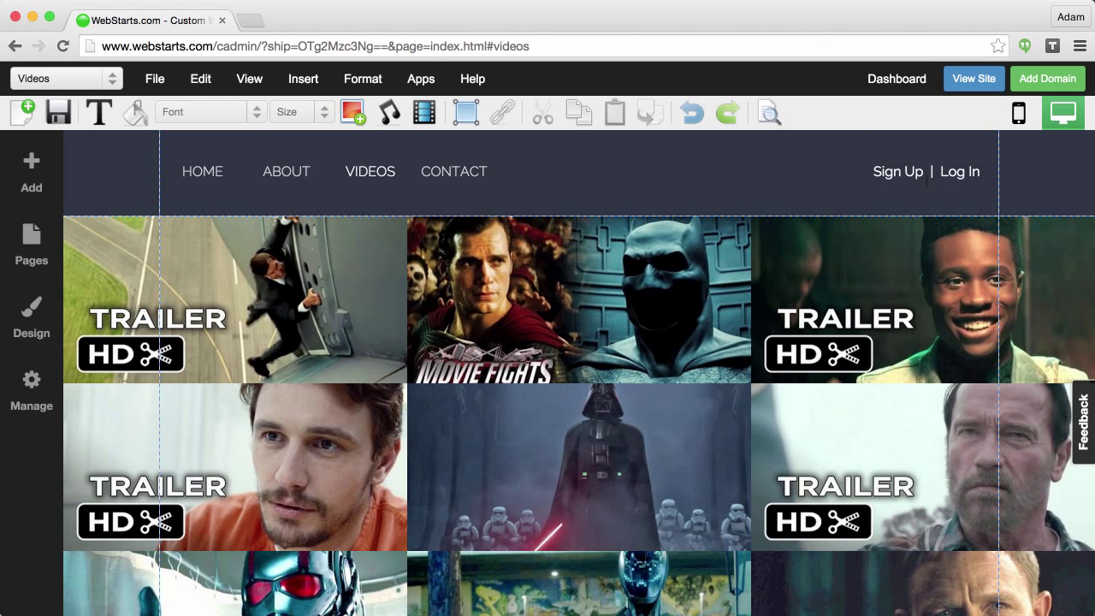
Step: Set the Videos page's Membership Feature to not members-only, with automatic approval
left_click(927, 171)
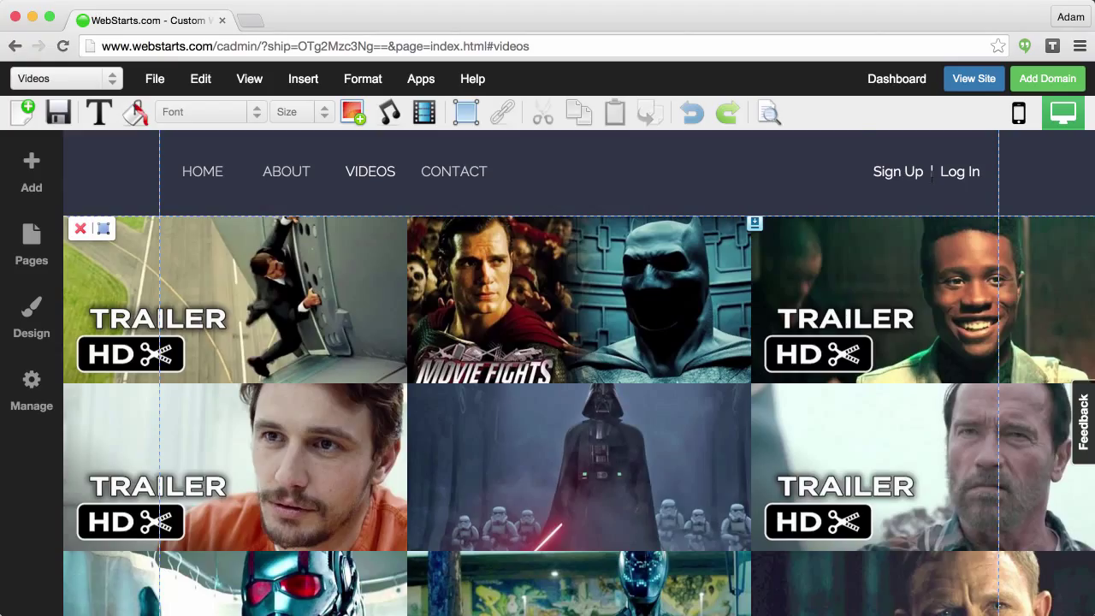
left_click(929, 171)
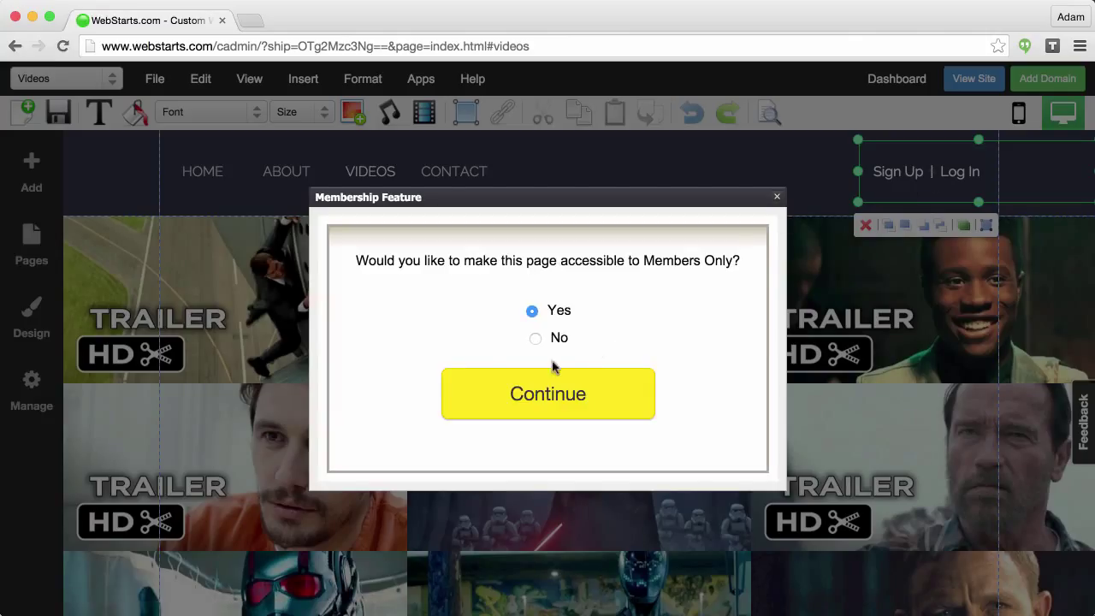
mouse_move(371, 282)
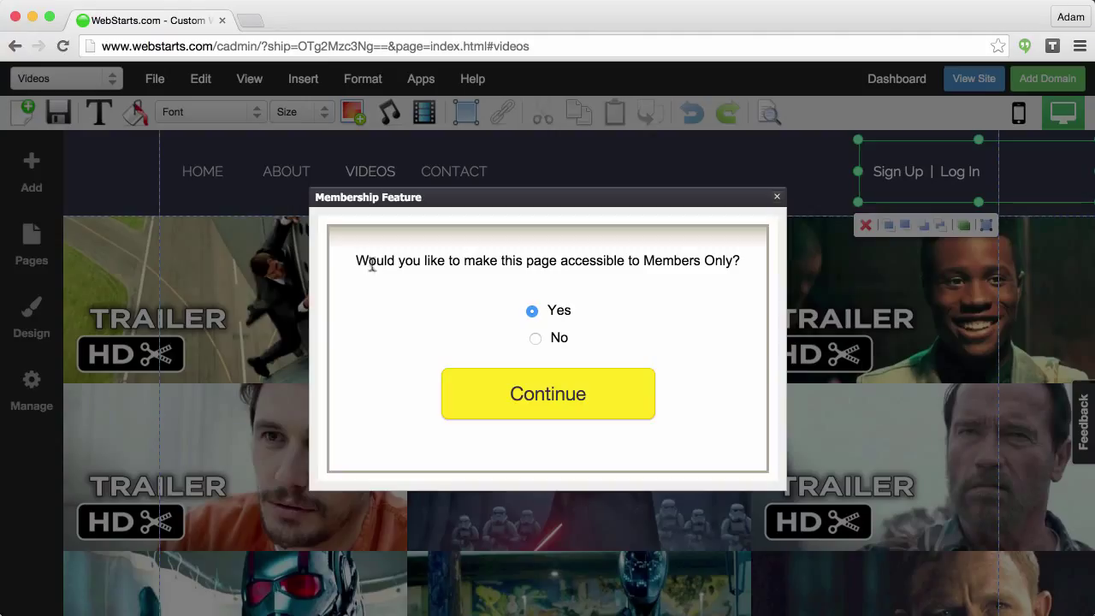
mouse_move(537, 339)
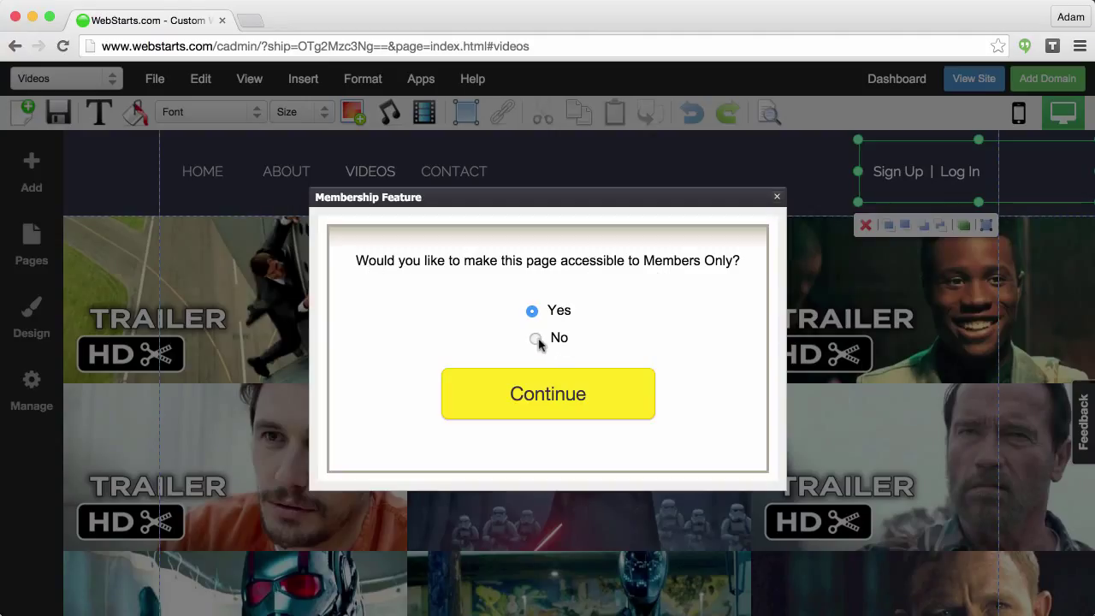
left_click(535, 338)
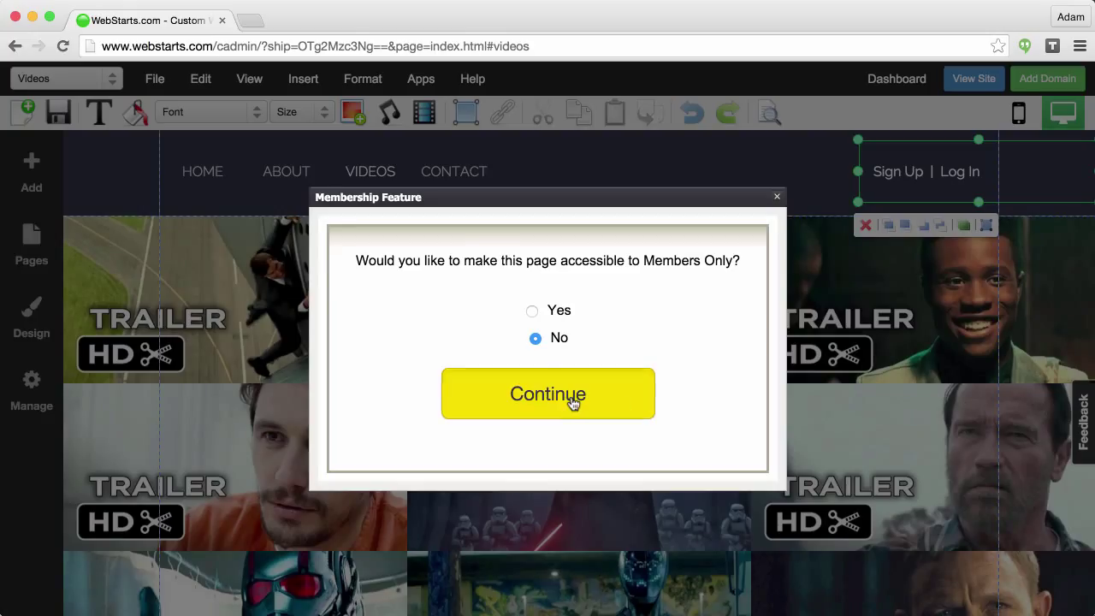
left_click(547, 393)
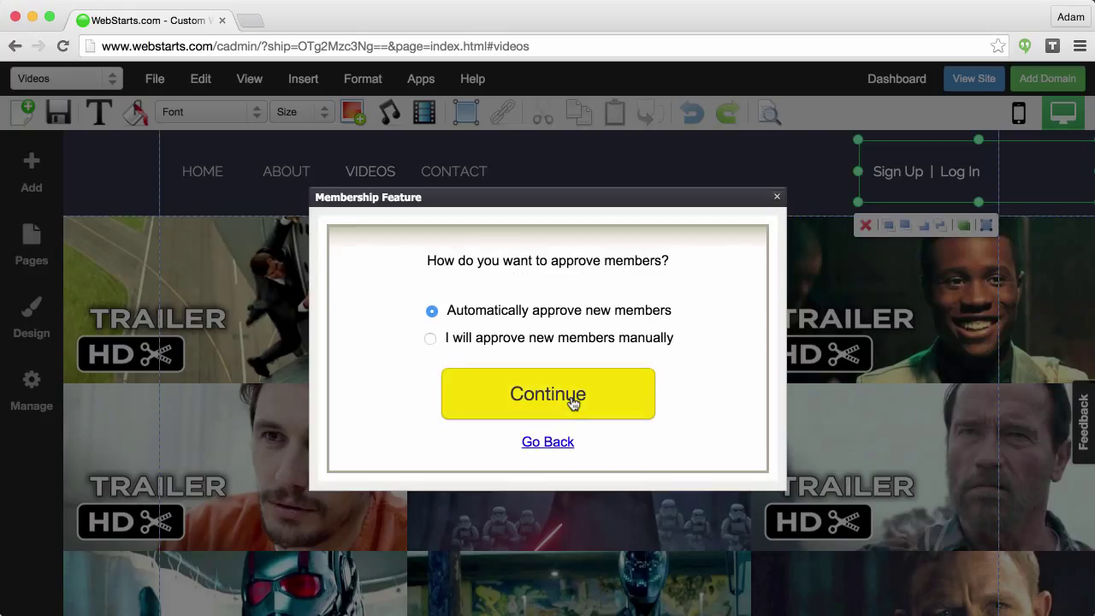
left_click(548, 393)
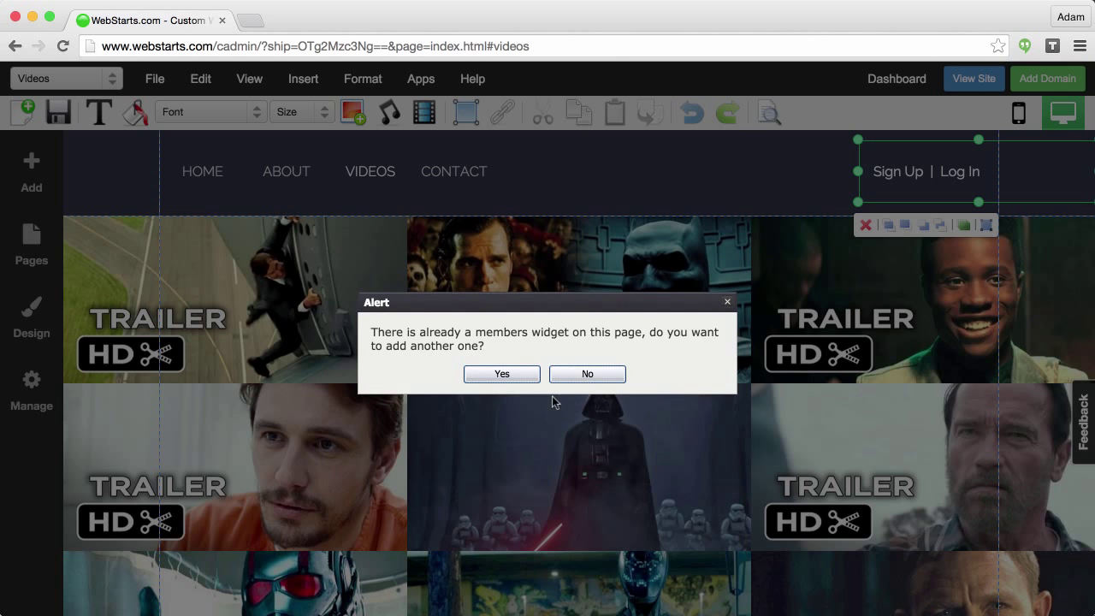
Step: Decline a second members widget, save the Videos page, and view the live site
left_click(587, 374)
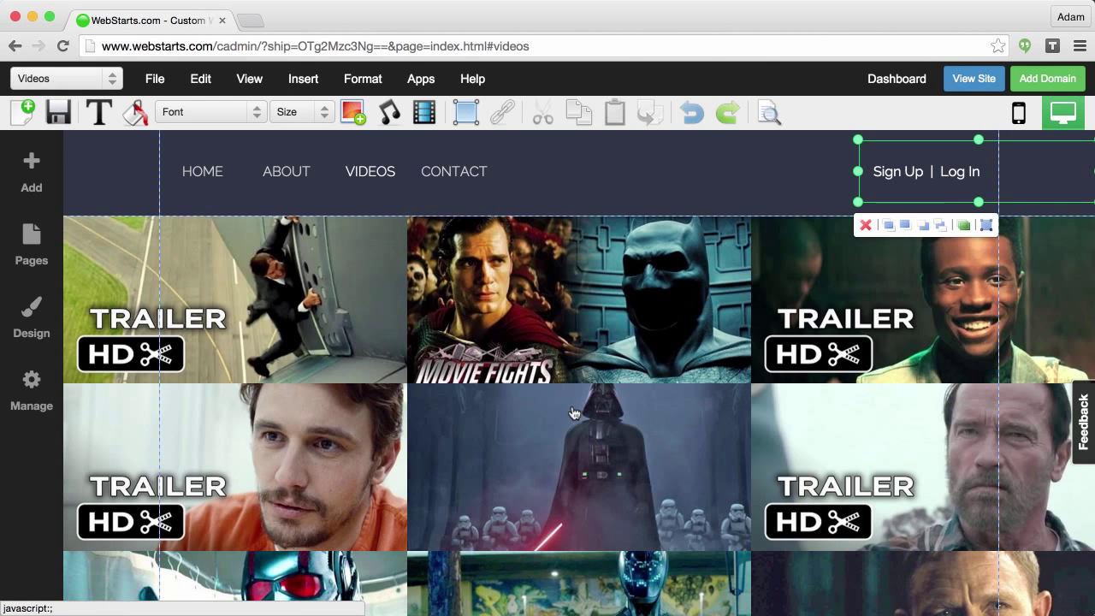
mouse_move(57, 113)
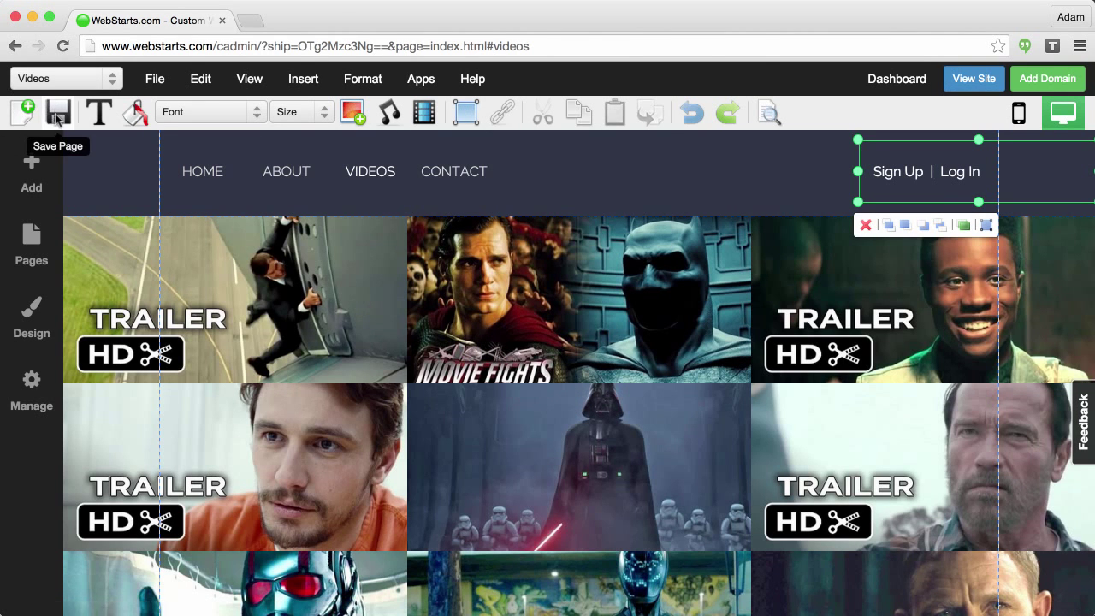
left_click(58, 112)
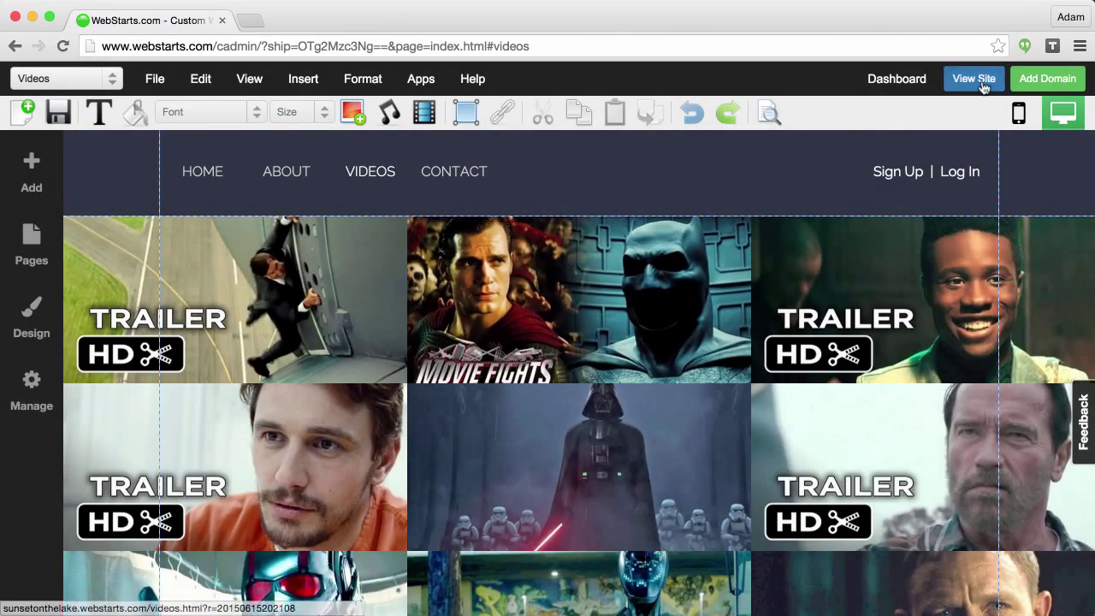
left_click(974, 77)
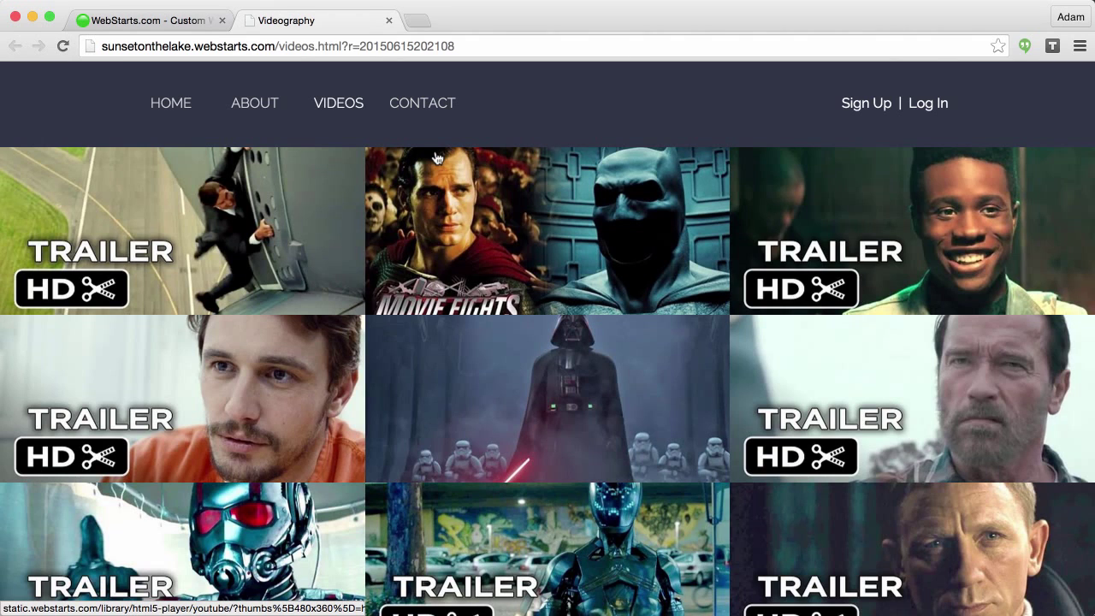